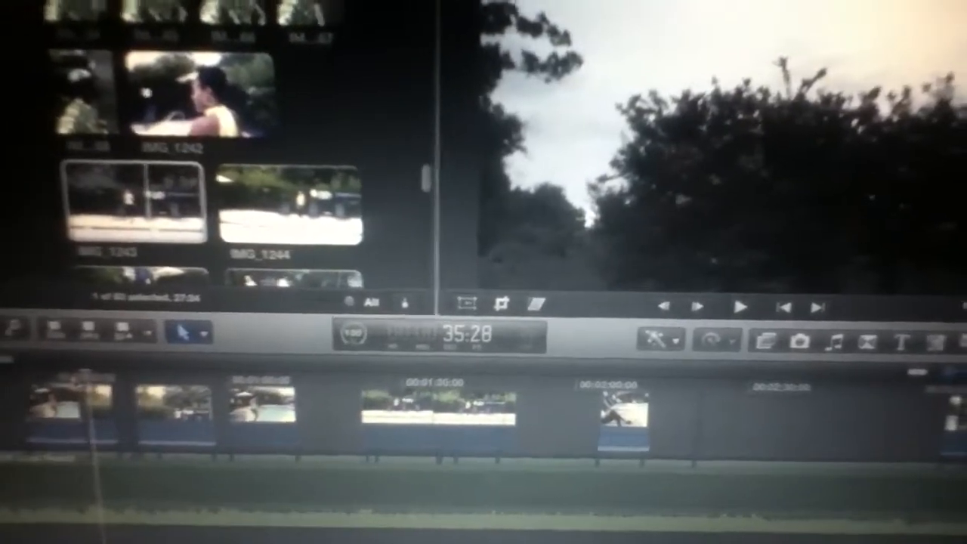
Play the music video project in the viewer, showing the man in a checked shirt by the pool
click(738, 327)
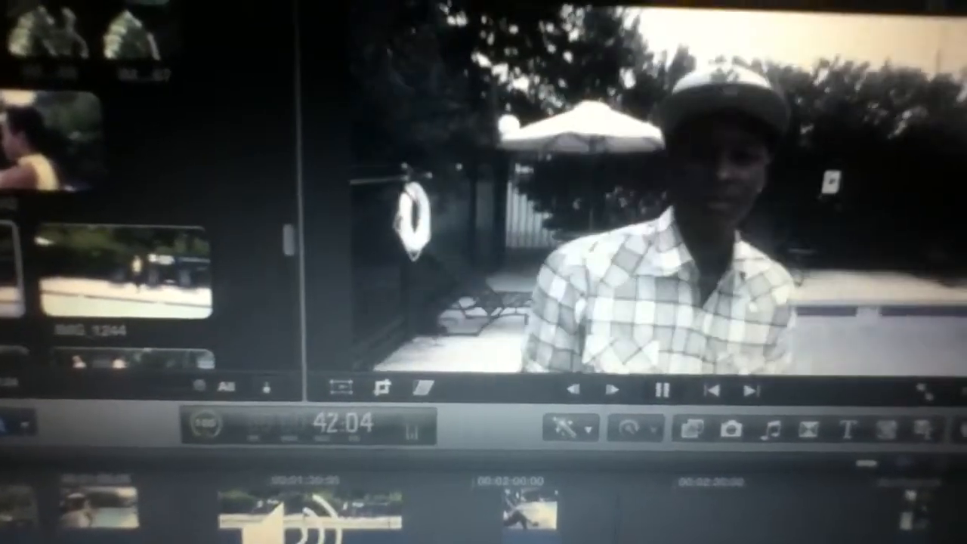